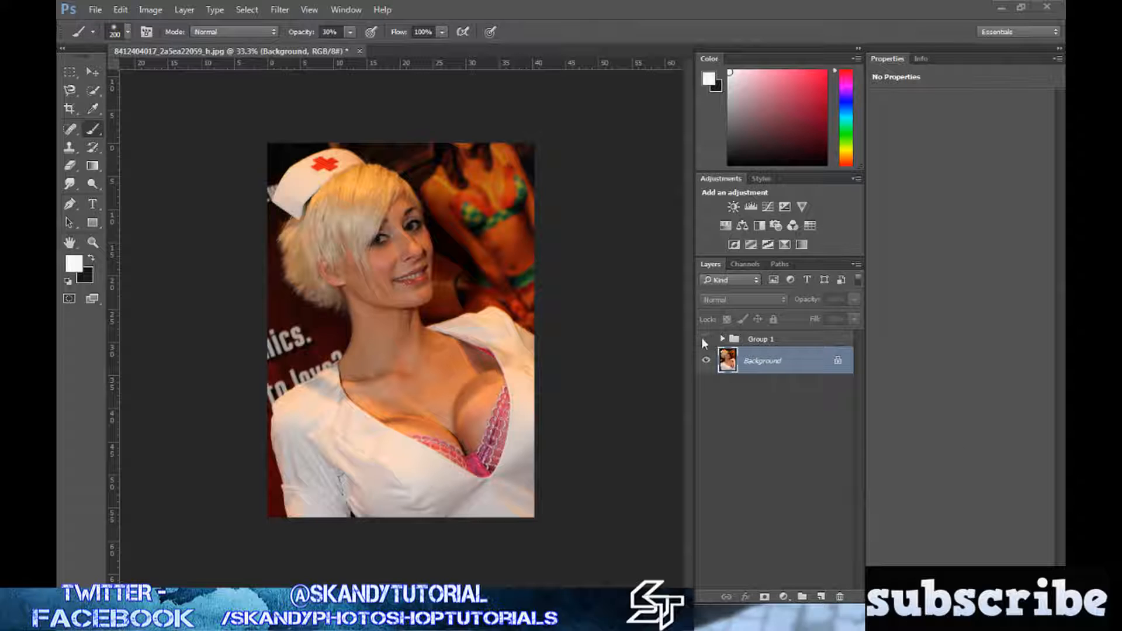
# Step: Preview the finished sketch via Group 1's eye icon, then remove the group
pyautogui.click(705, 338)
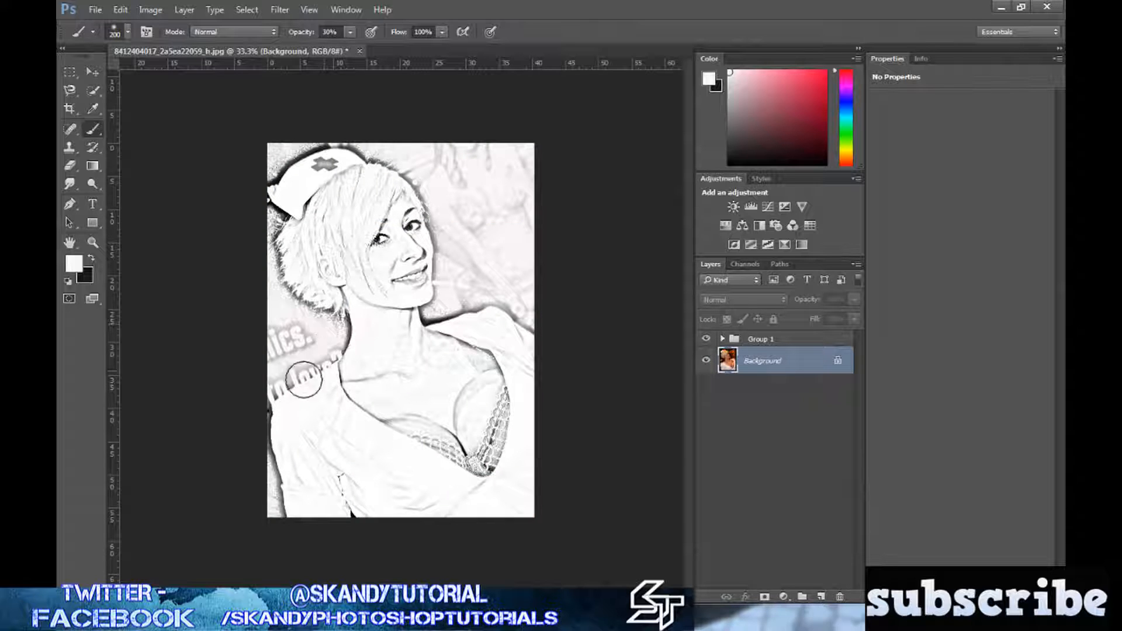
pyautogui.moveTo(308, 376); pyautogui.dragTo(427, 315)
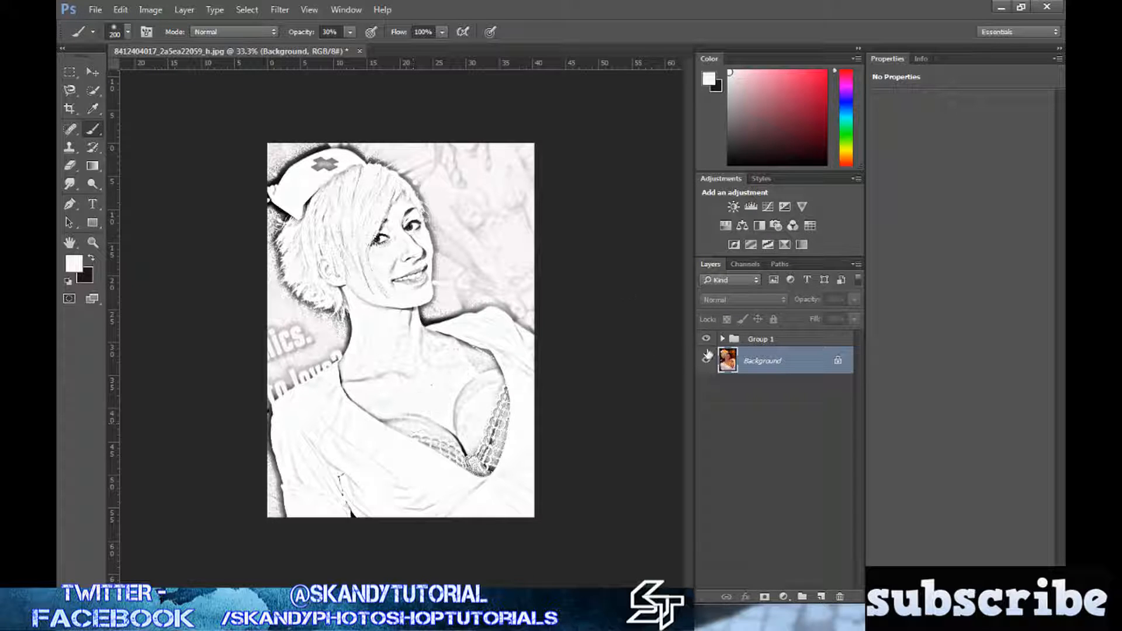
pyautogui.click(760, 338)
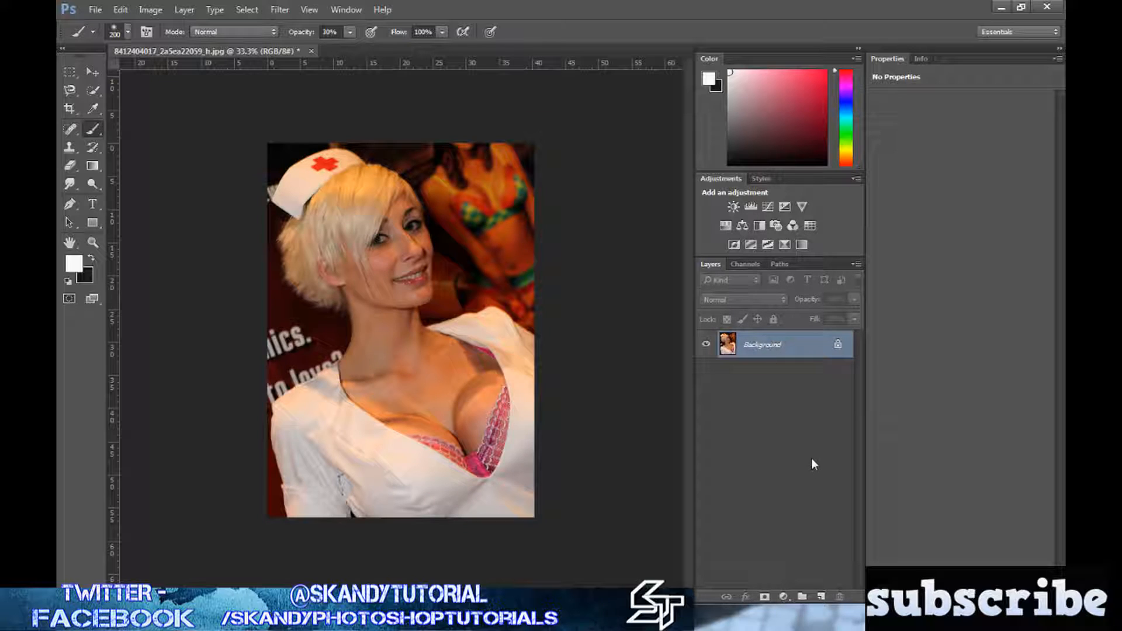
pyautogui.moveTo(527, 147)
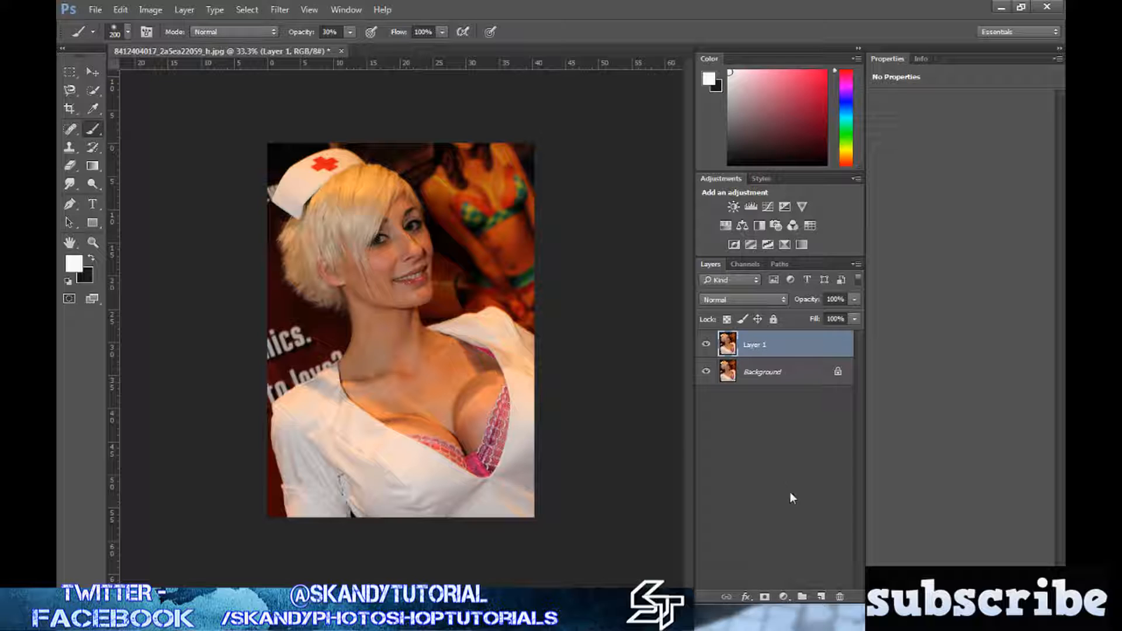
# Step: Add a Hue/Saturation adjustment layer with Saturation dropped to -100
pyautogui.click(784, 596)
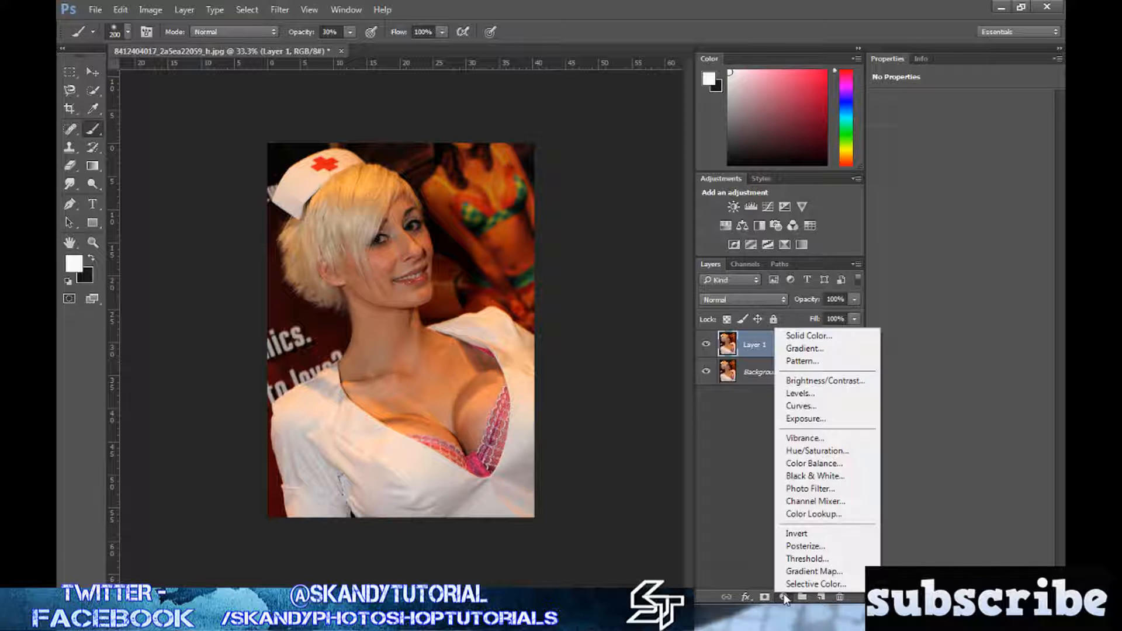
pyautogui.moveTo(816, 450)
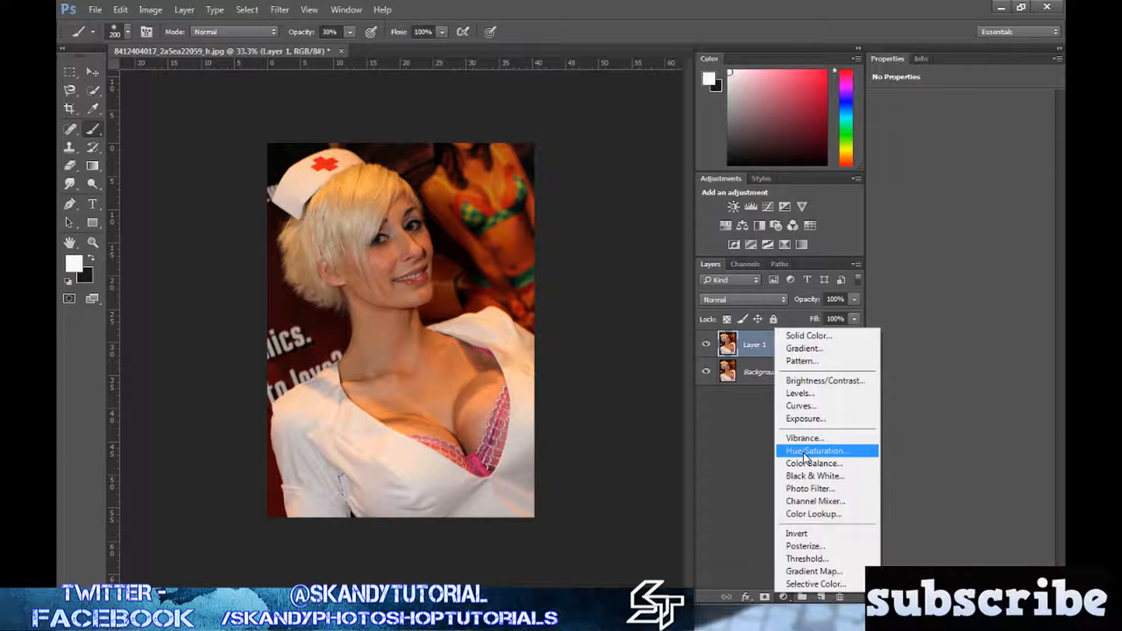
pyautogui.click(816, 450)
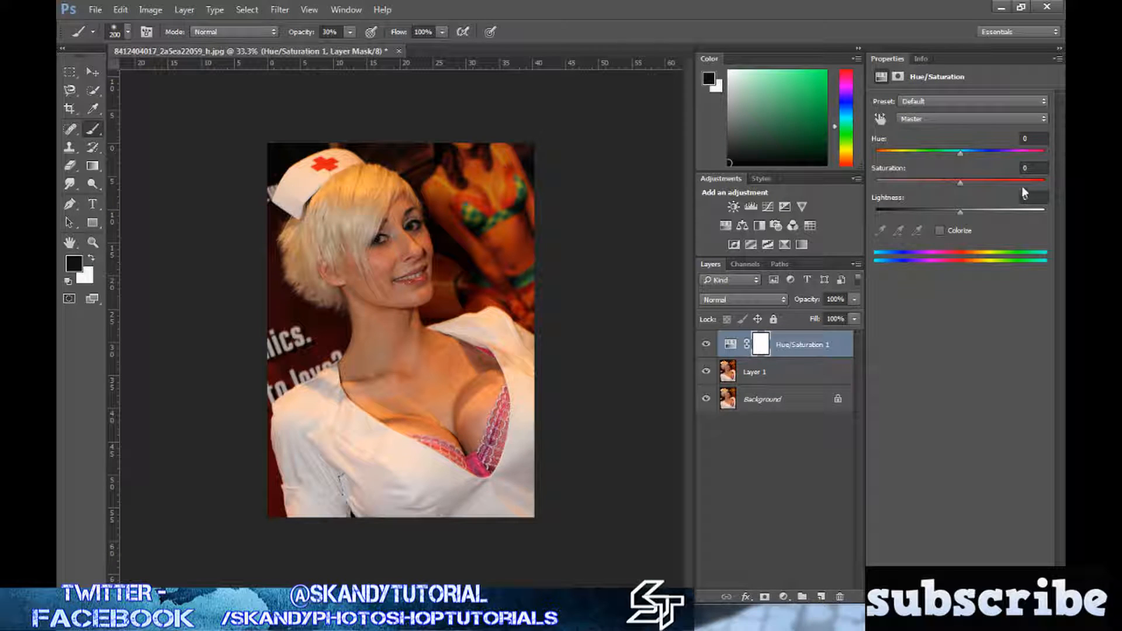
pyautogui.moveTo(958, 182); pyautogui.dragTo(926, 182)
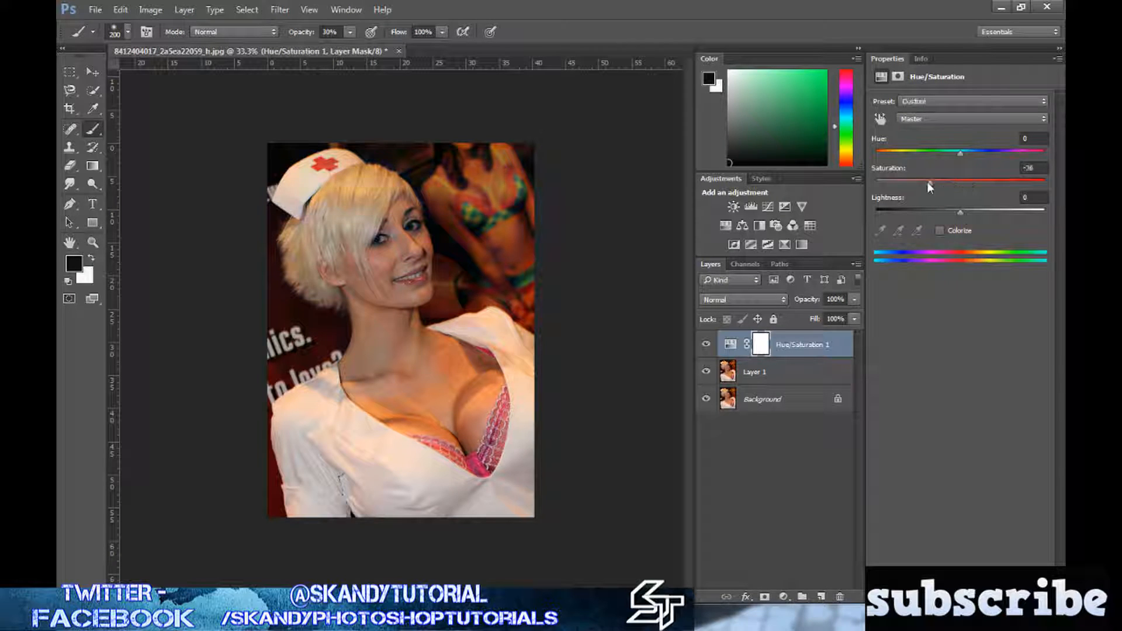
pyautogui.moveTo(959, 182); pyautogui.dragTo(874, 182)
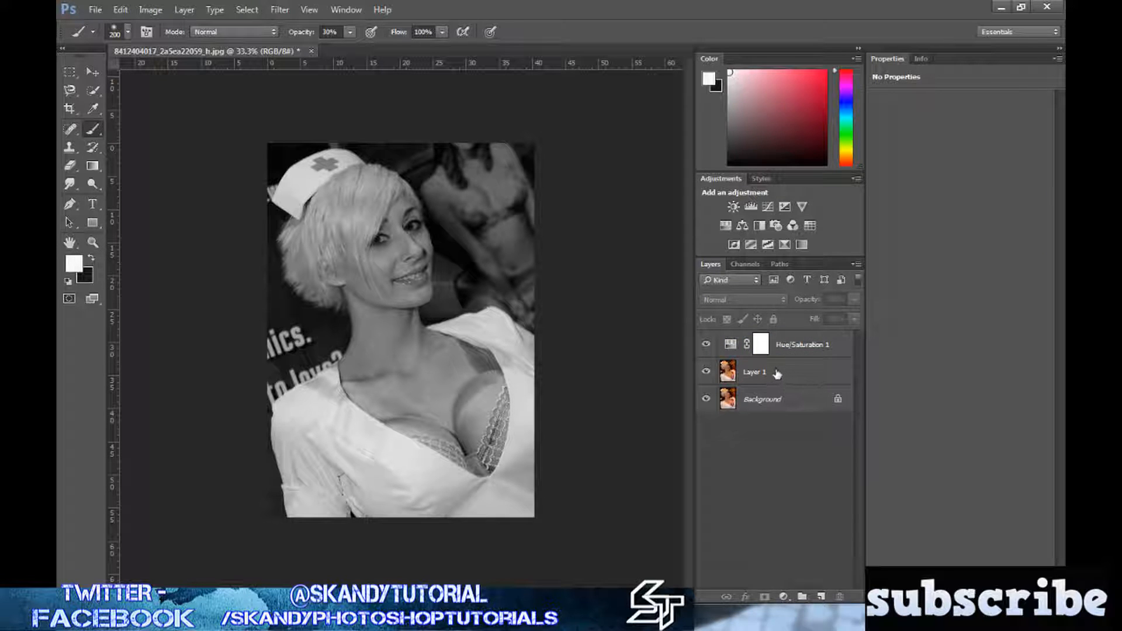
# Step: Set Layer 1's blend mode to Color Dodge and invert the layer
pyautogui.click(755, 371)
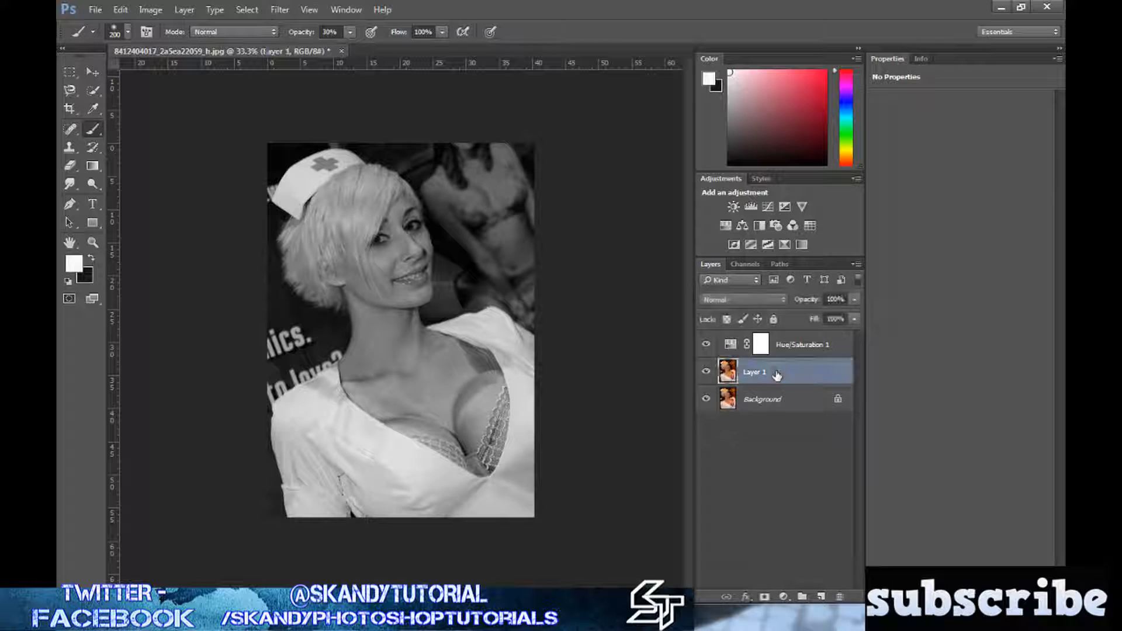
pyautogui.click(744, 299)
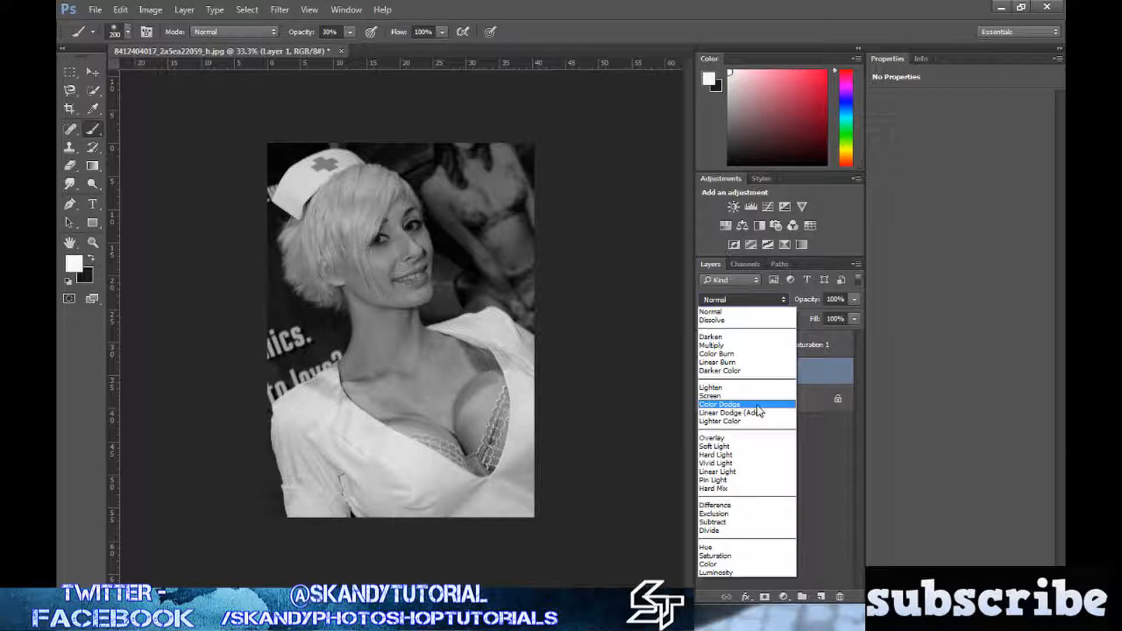
pyautogui.click(719, 404)
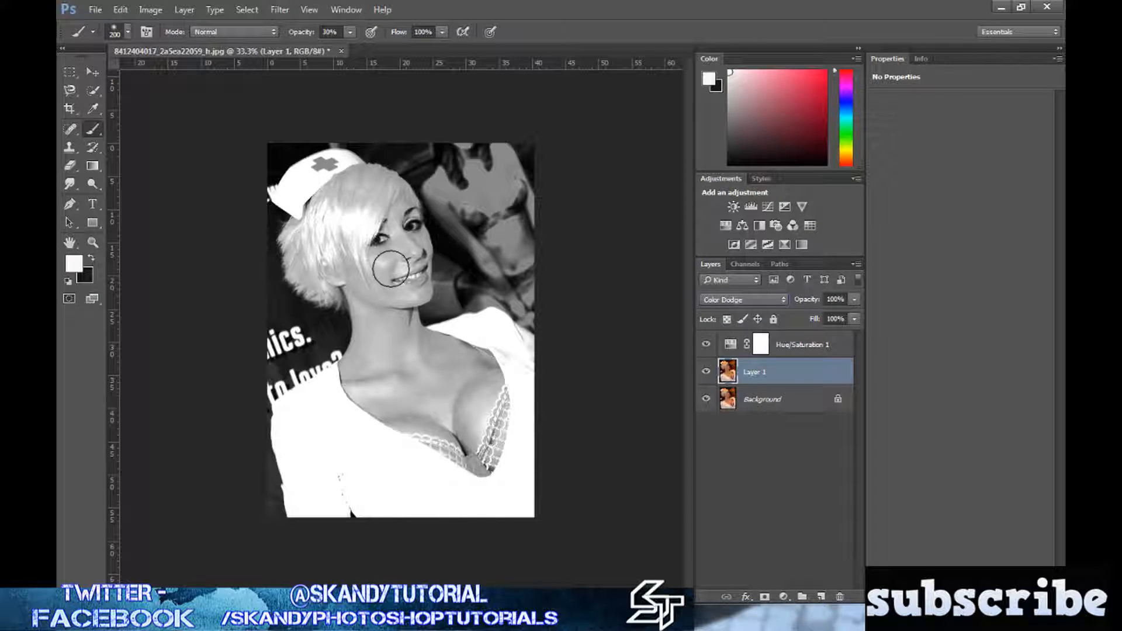
pyautogui.moveTo(390, 268); pyautogui.dragTo(405, 290)
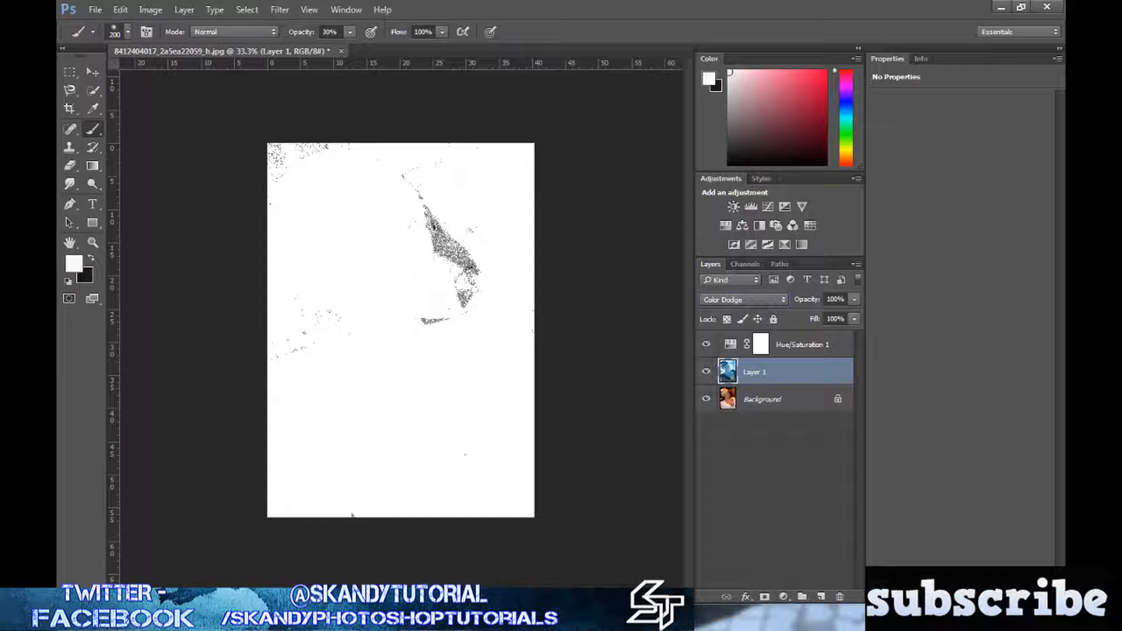
# Step: Apply Gaussian Blur to Layer 1, trying other radii before settling on 15 pixels
pyautogui.click(279, 9)
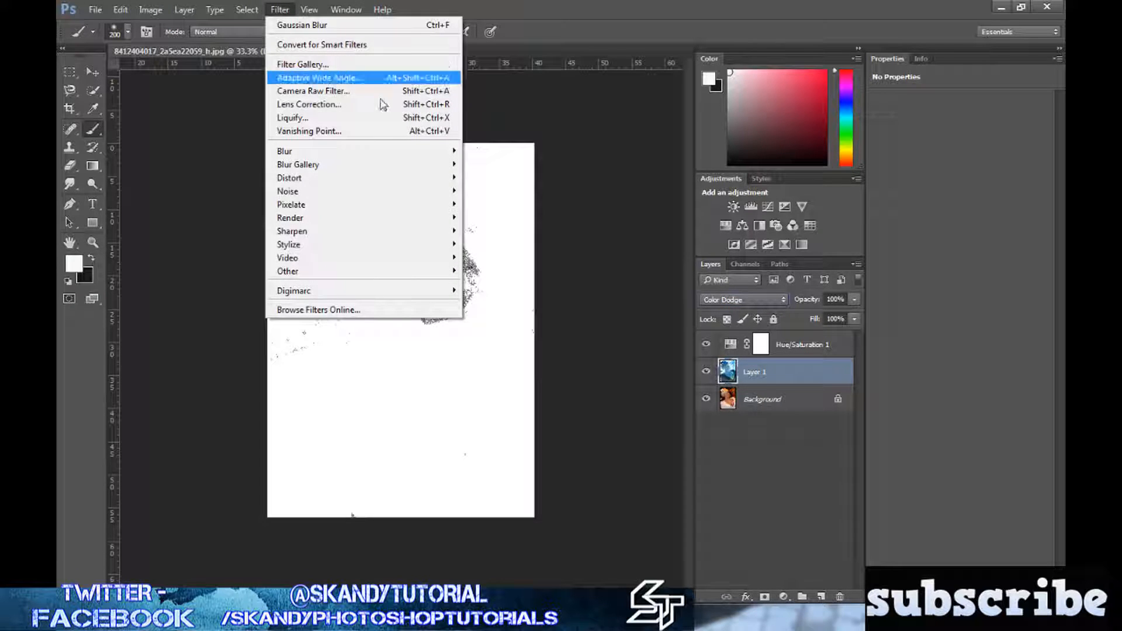
pyautogui.moveTo(284, 150)
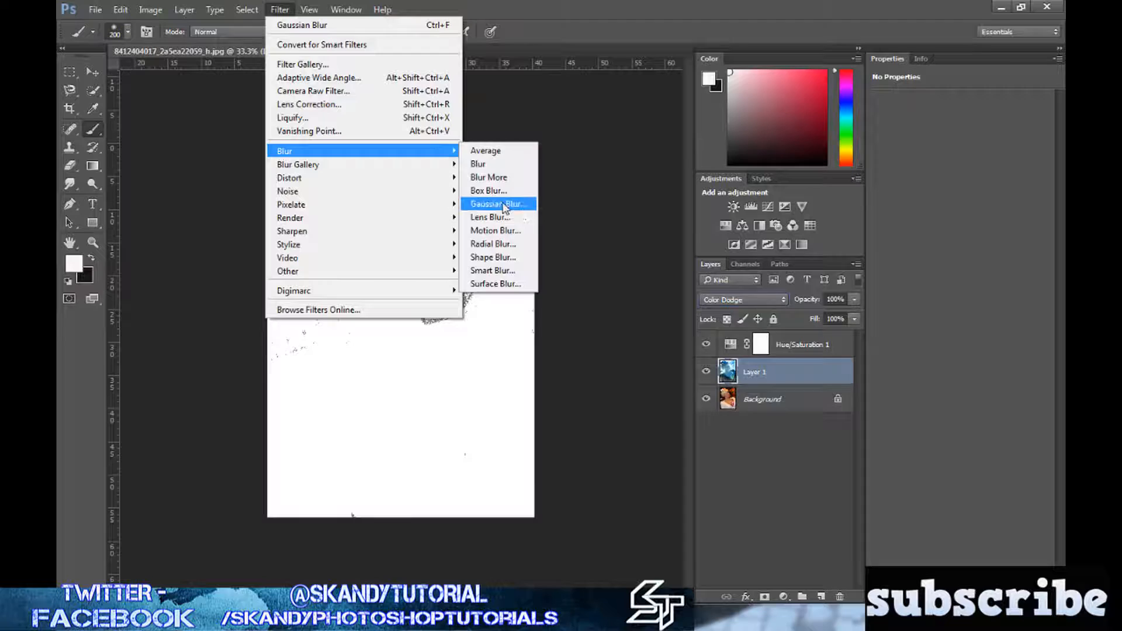
pyautogui.click(497, 204)
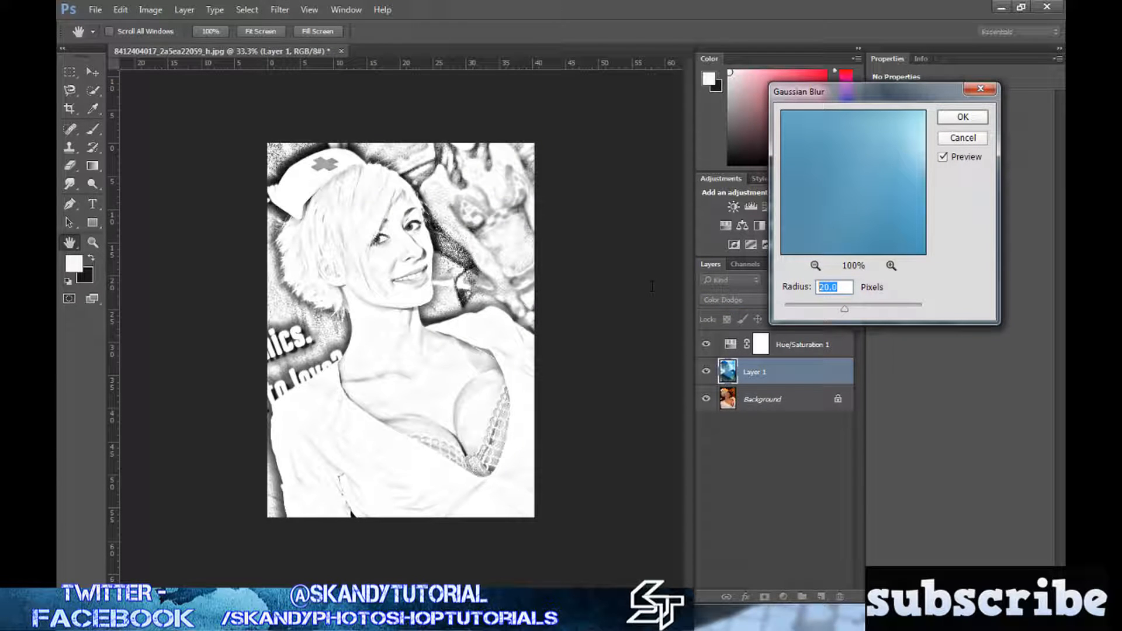
pyautogui.write('5')
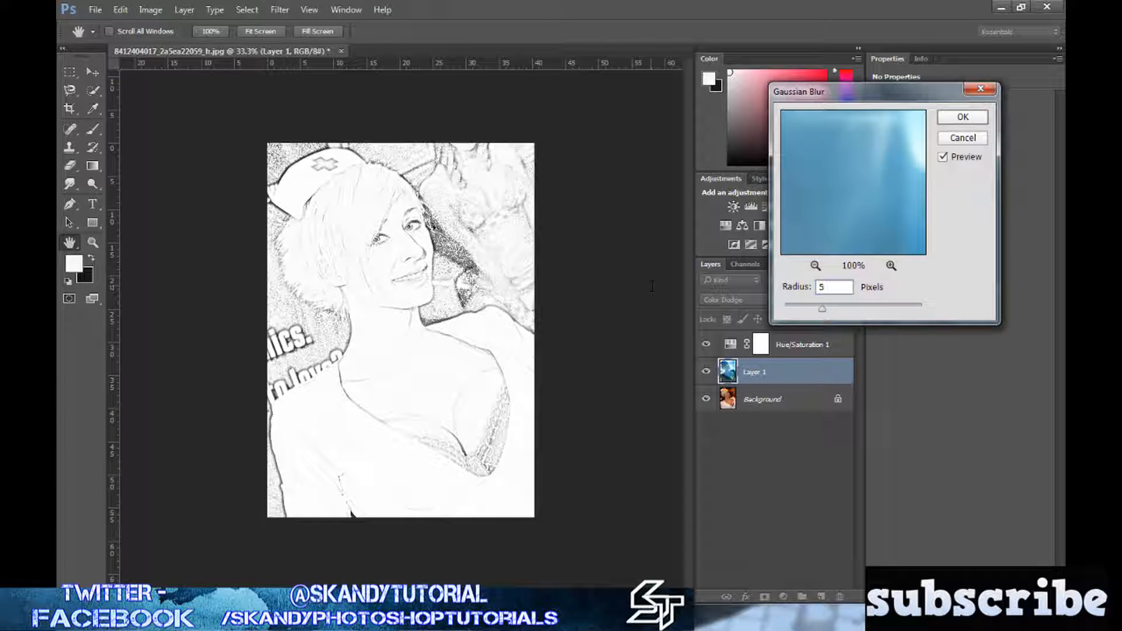
pyautogui.write('15')
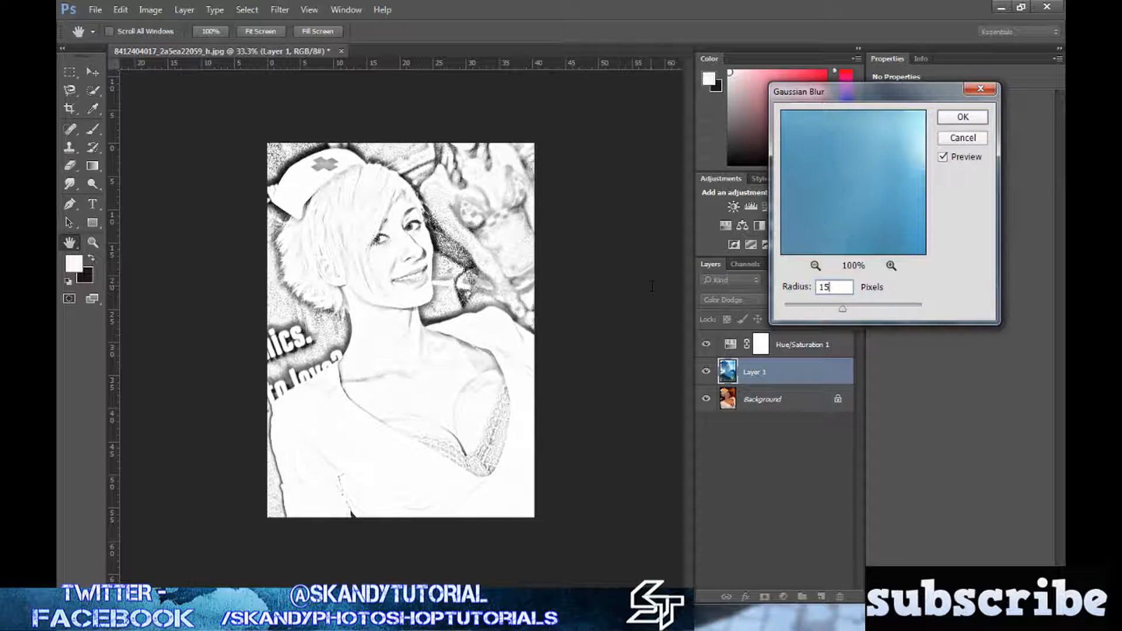
pyautogui.write('1')
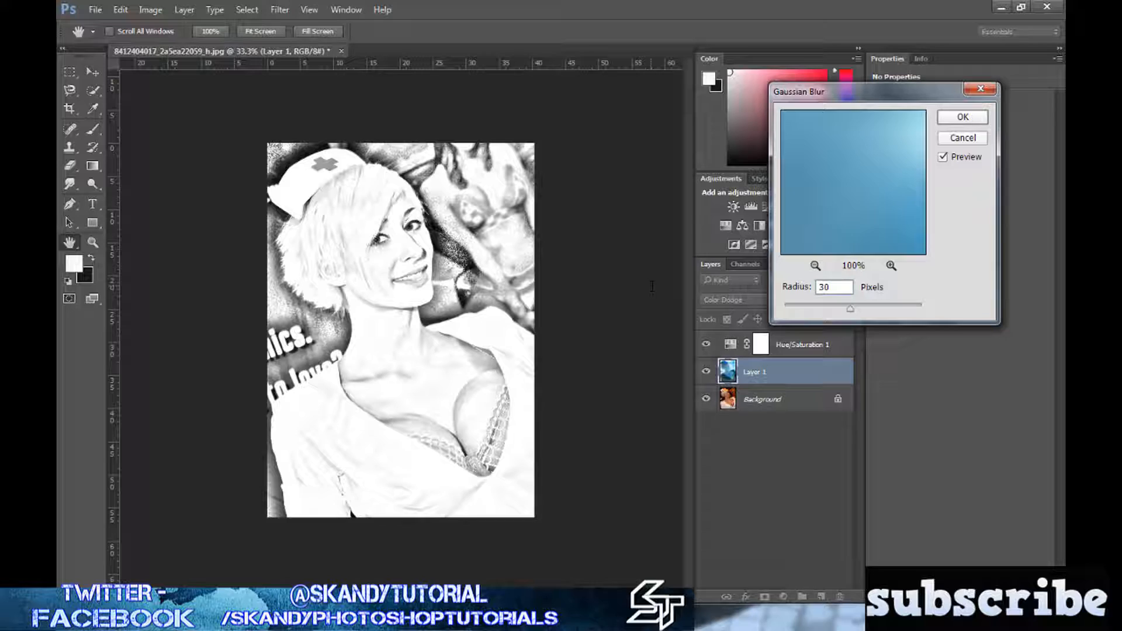
pyautogui.write('15')
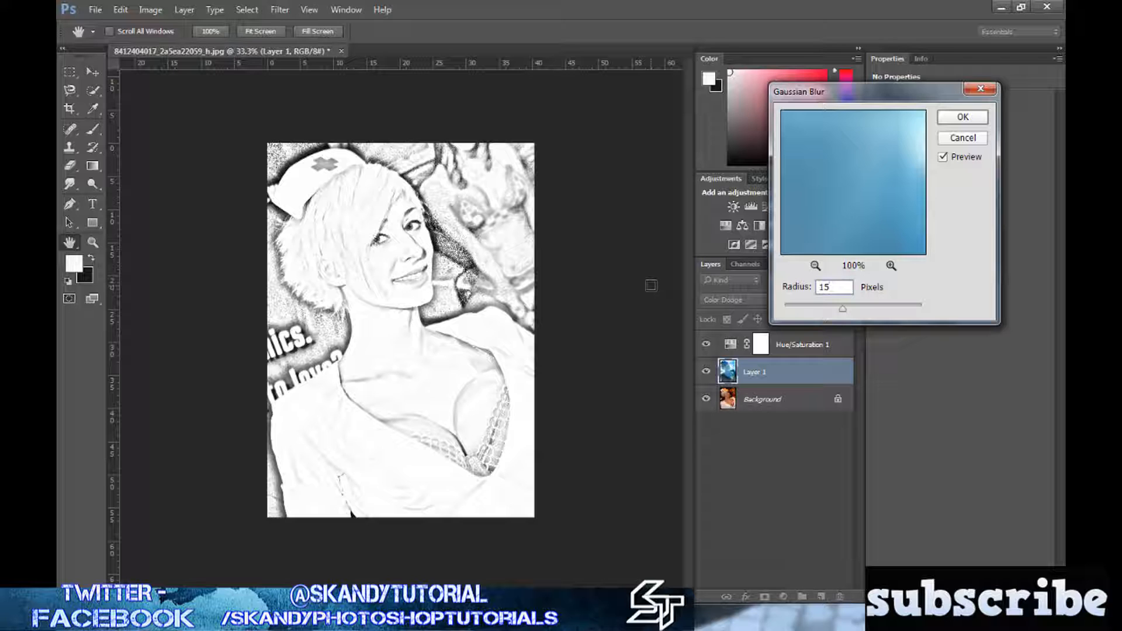
pyautogui.click(962, 117)
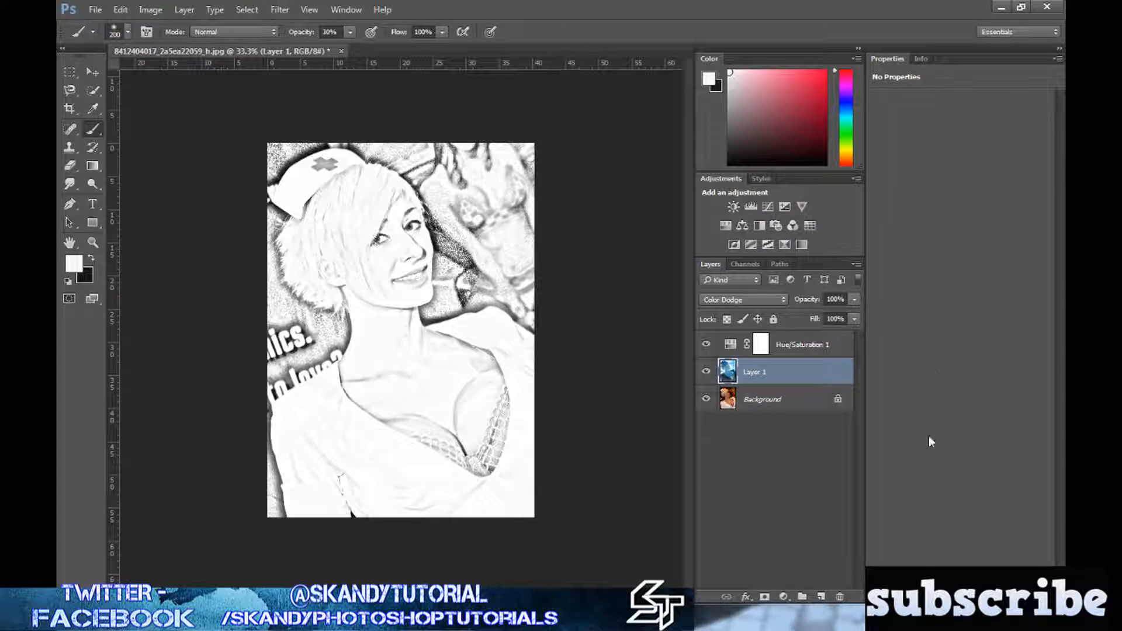
pyautogui.moveTo(793, 583)
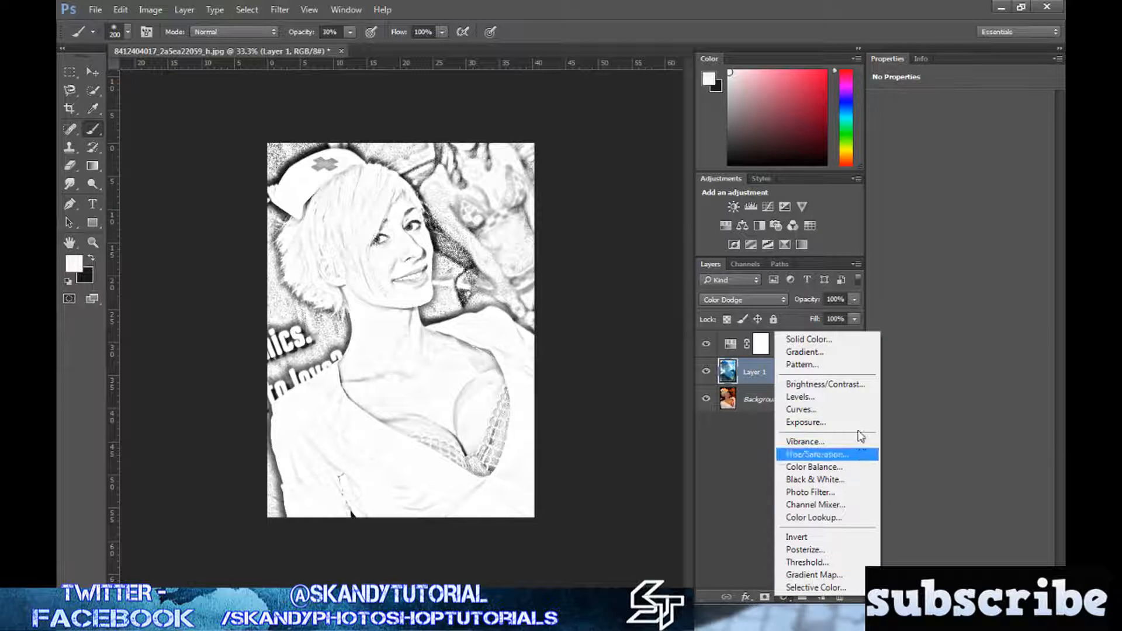
# Step: Add a Levels adjustment above Layer 1 with the black input raised to 109
pyautogui.click(800, 396)
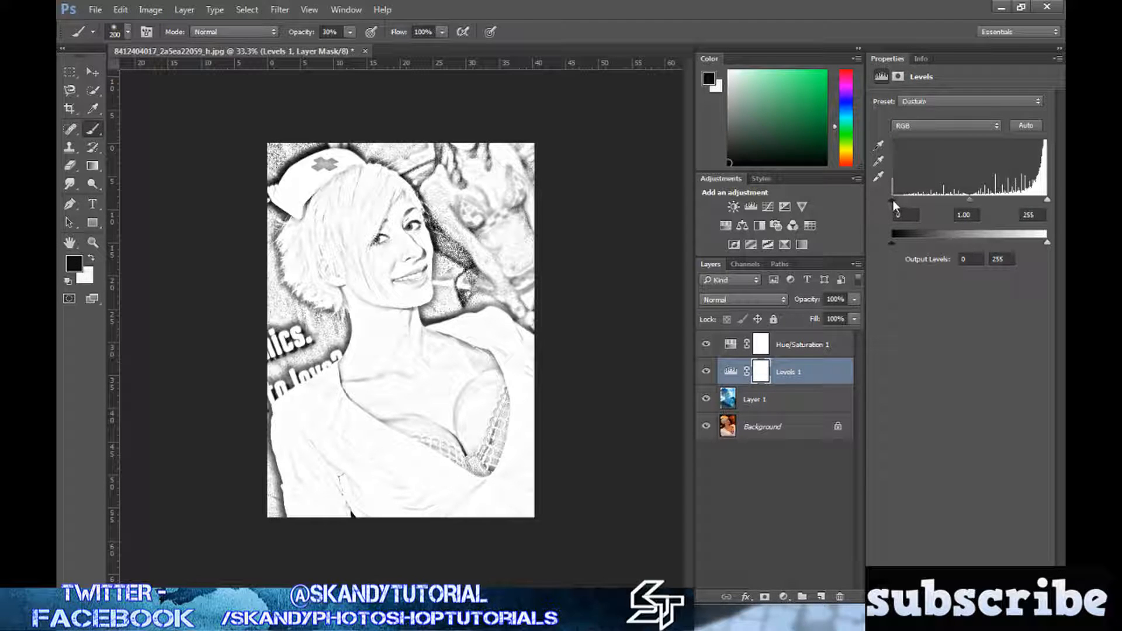
pyautogui.moveTo(893, 233); pyautogui.dragTo(903, 233)
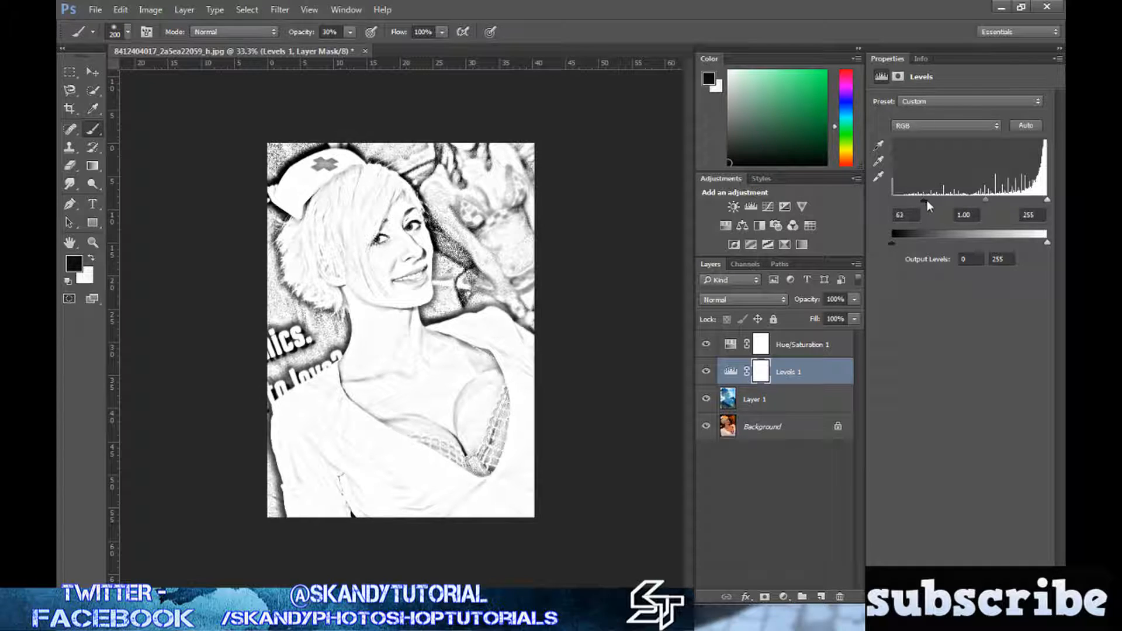
pyautogui.moveTo(904, 233); pyautogui.dragTo(926, 233)
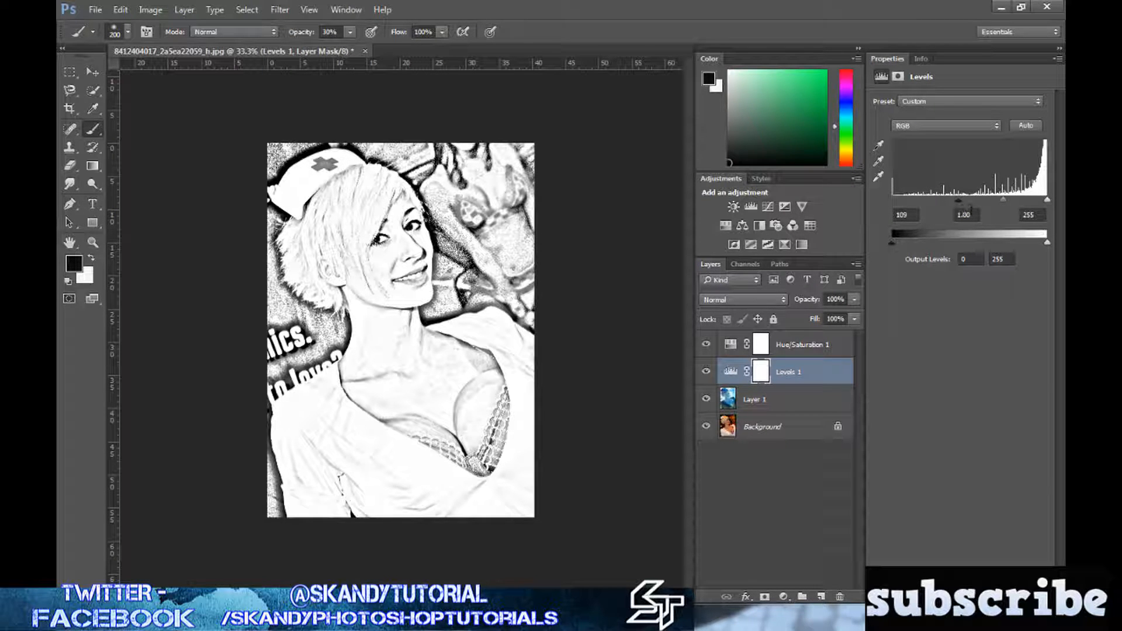
pyautogui.moveTo(984, 208)
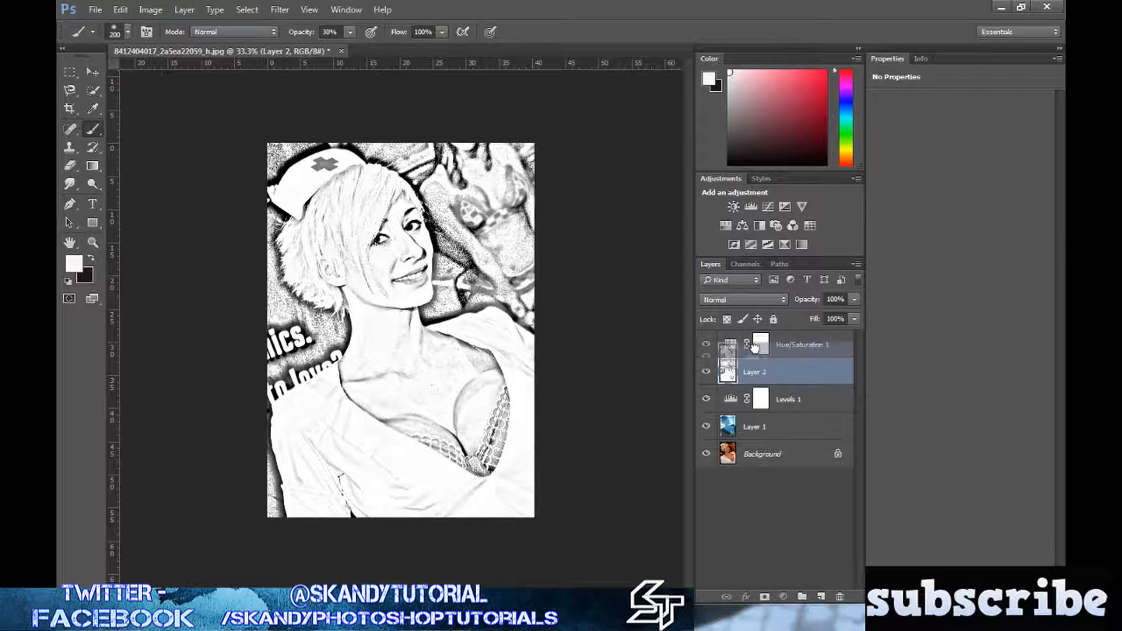
# Step: Drag the merged Layer 2 above Hue/Saturation 1 to the top of the stack
pyautogui.moveTo(755, 372); pyautogui.dragTo(754, 344)
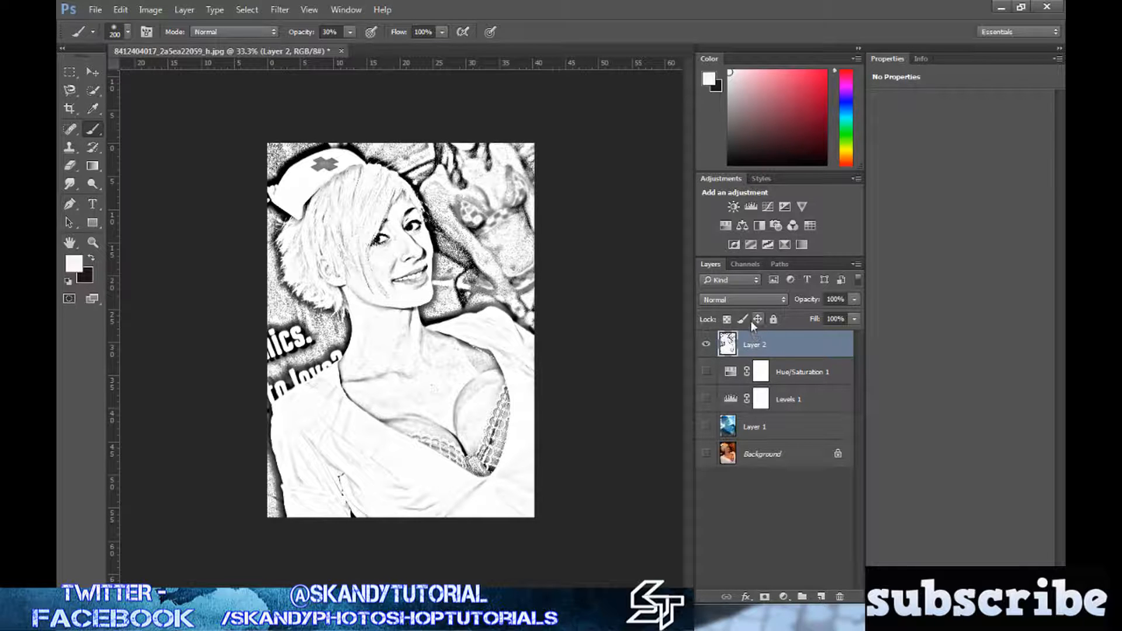
pyautogui.moveTo(563, 295)
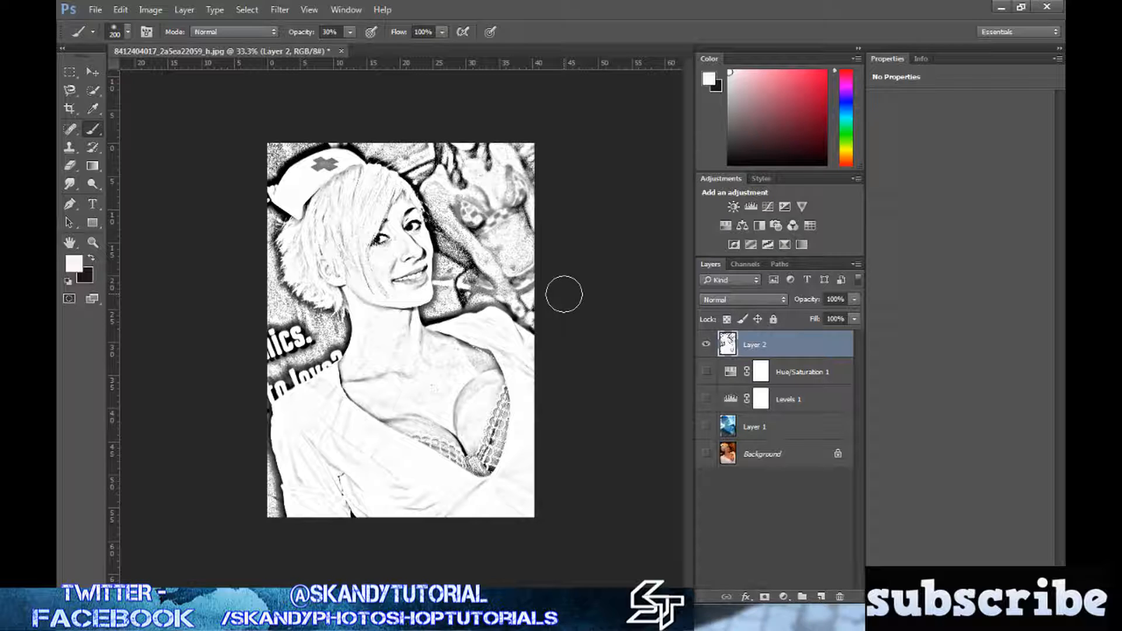
pyautogui.moveTo(568, 294)
pyautogui.write('40')
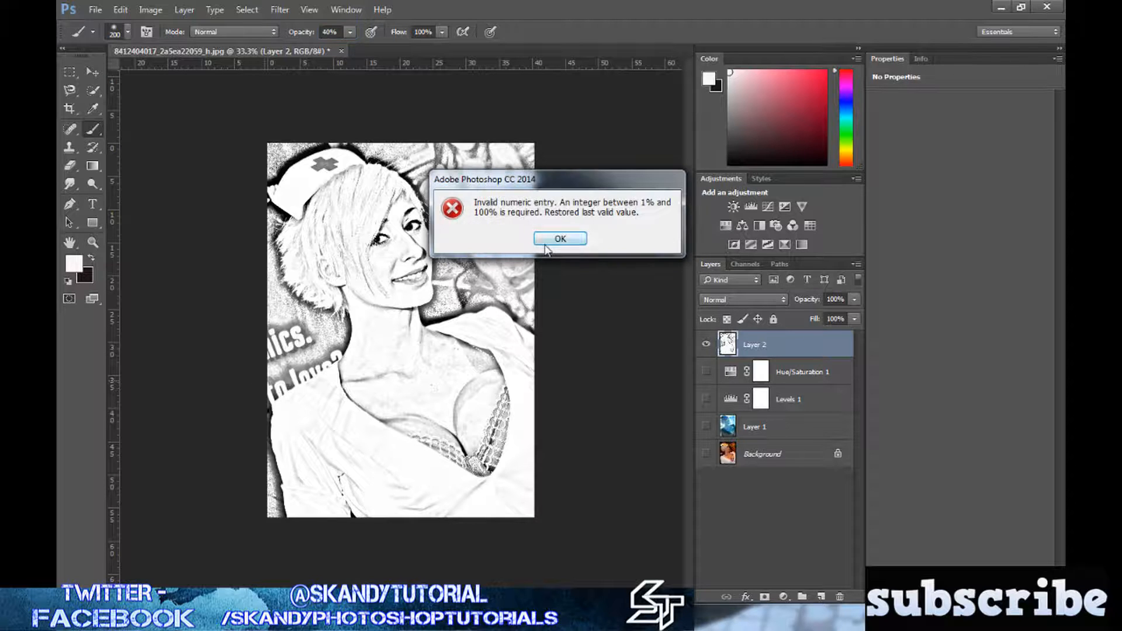
# Step: Dismiss the invalid opacity entry alert
pyautogui.click(560, 238)
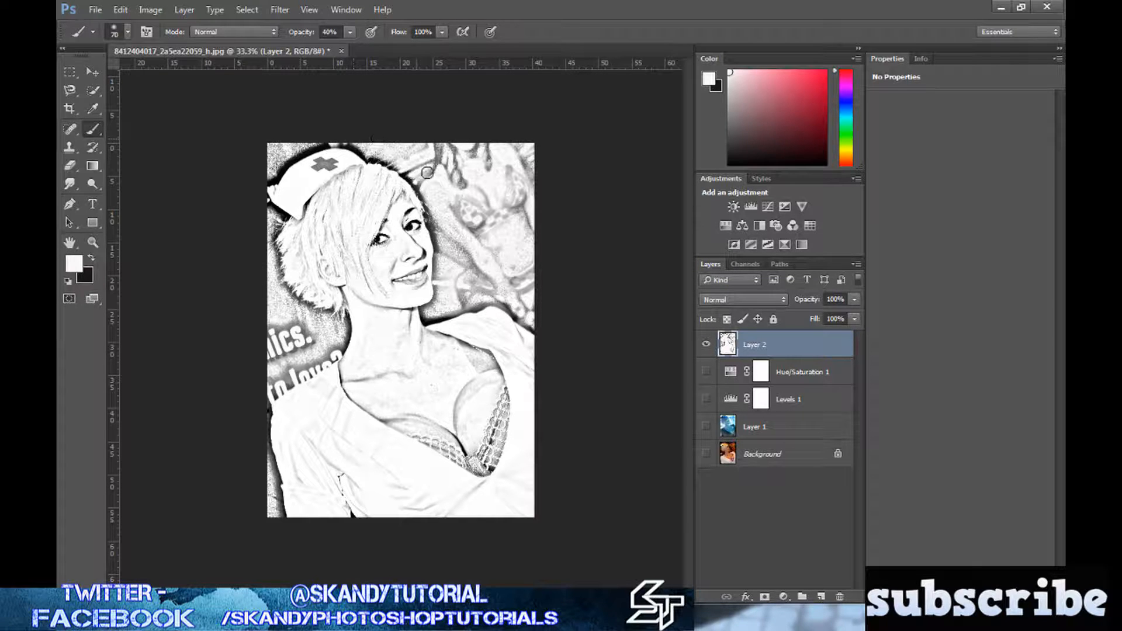
# Step: Paint white at 35% then 55% opacity over the top-right background
pyautogui.click(350, 31)
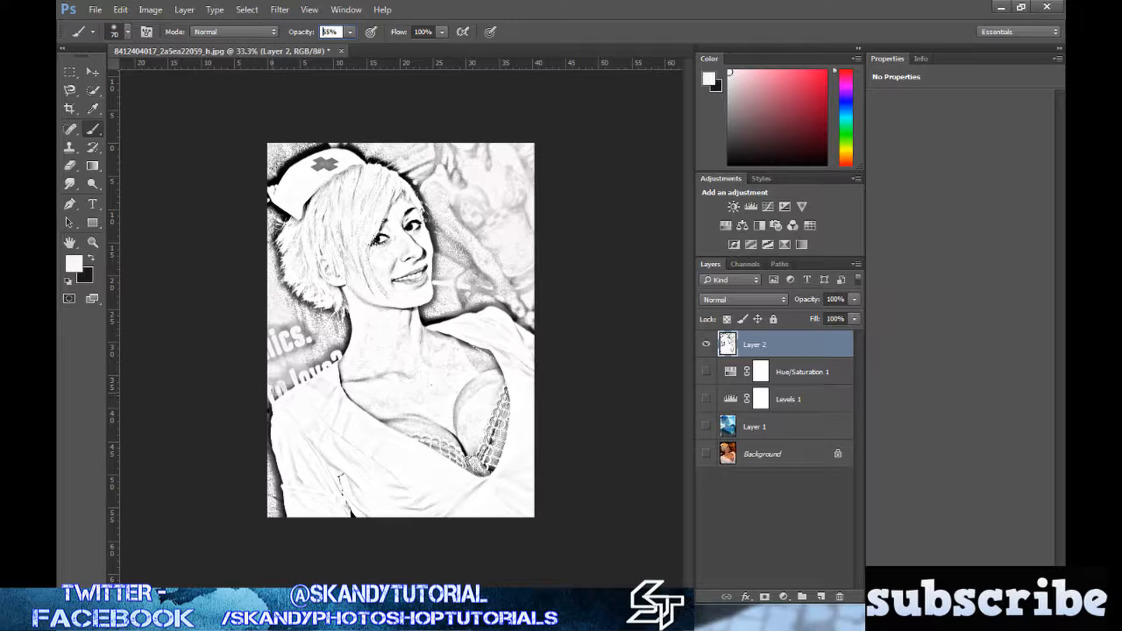
pyautogui.click(300, 343)
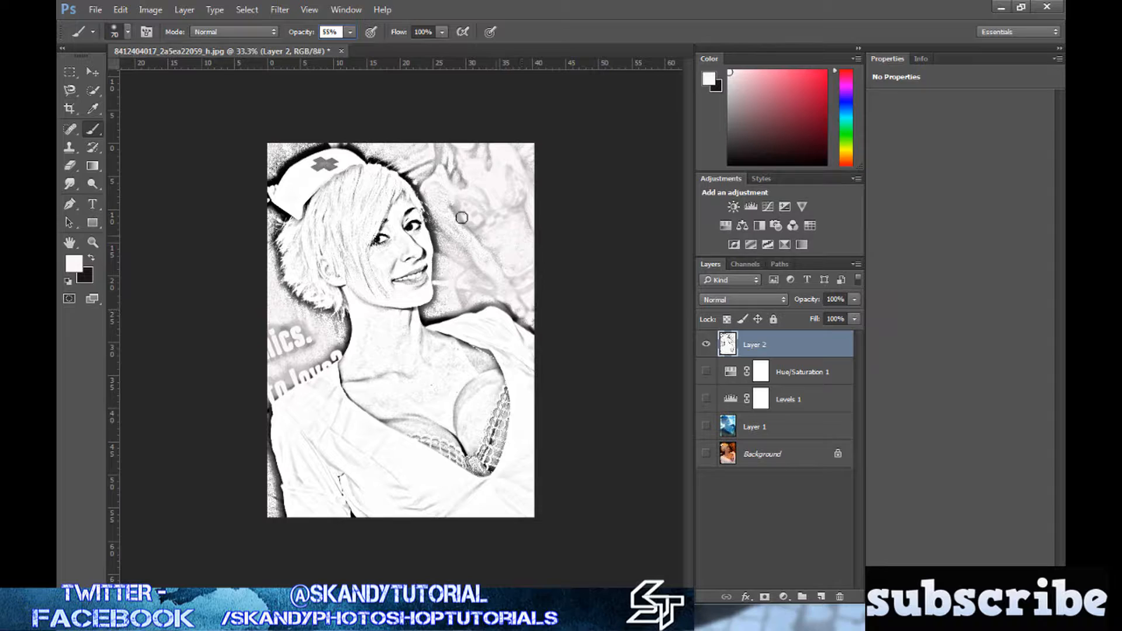
pyautogui.moveTo(461, 217); pyautogui.dragTo(466, 176)
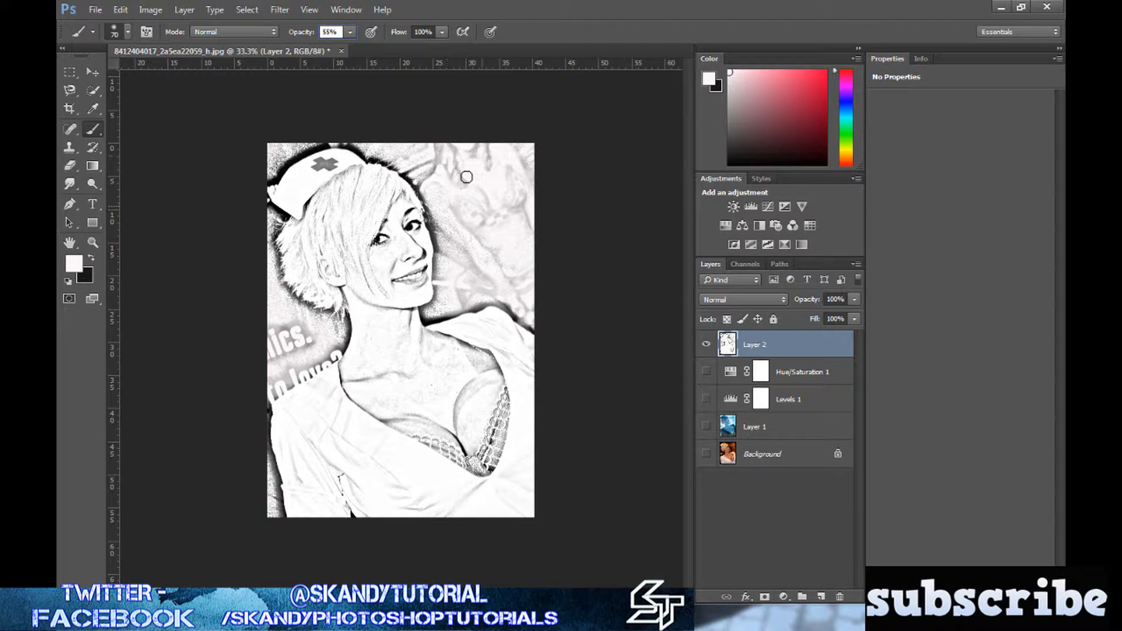